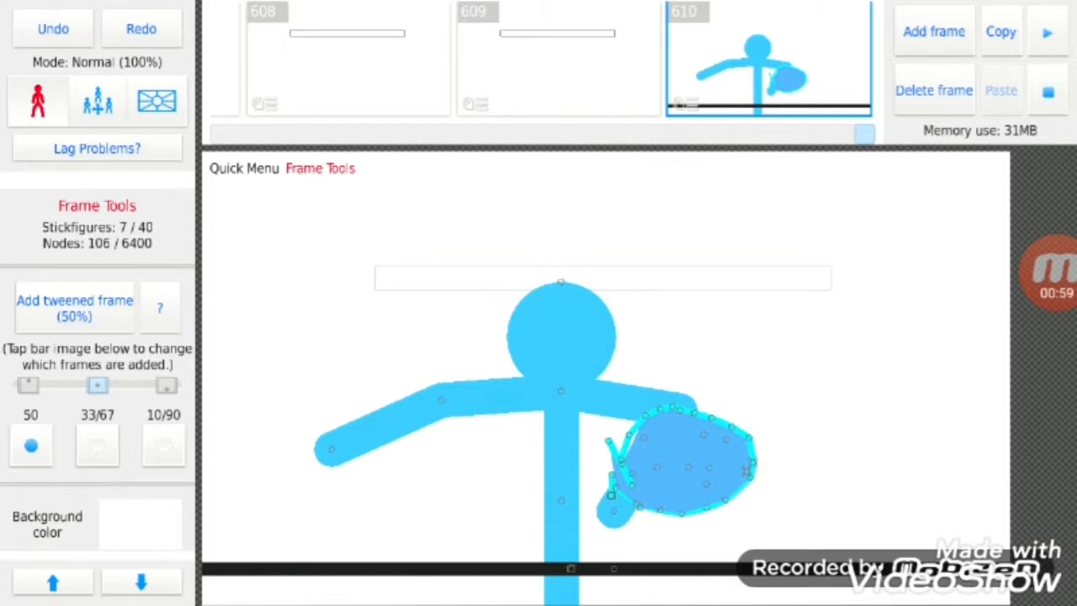
# - Reshape the blue blob's nodes beside the stick figure's hand on frame 610
pyautogui.click(313, 168)
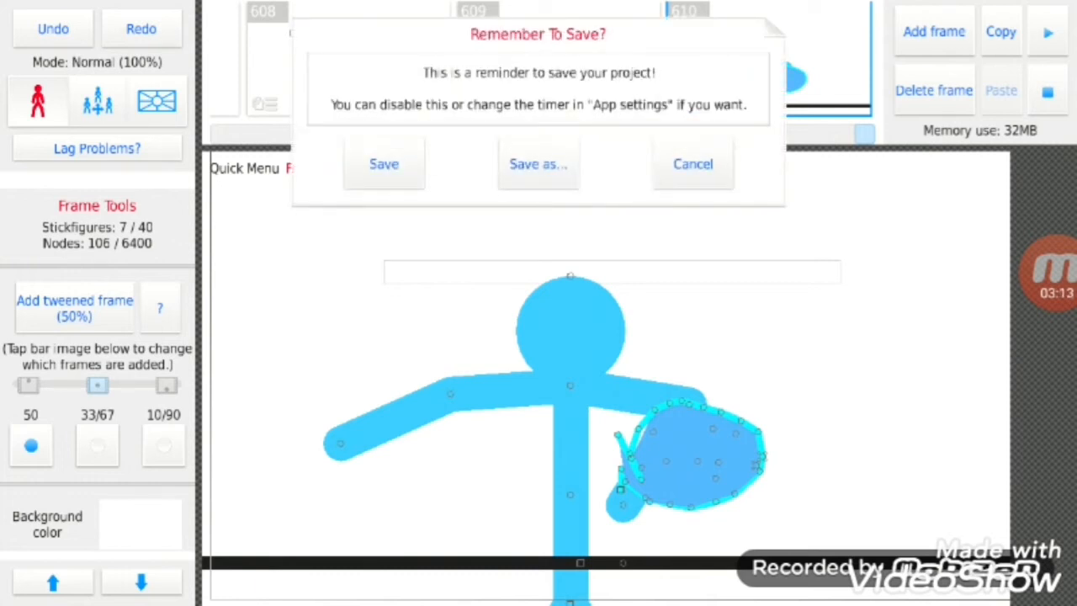
# - Confirm Save on the 'Remember To Save?' reminder so the 610 frames are written
pyautogui.click(383, 163)
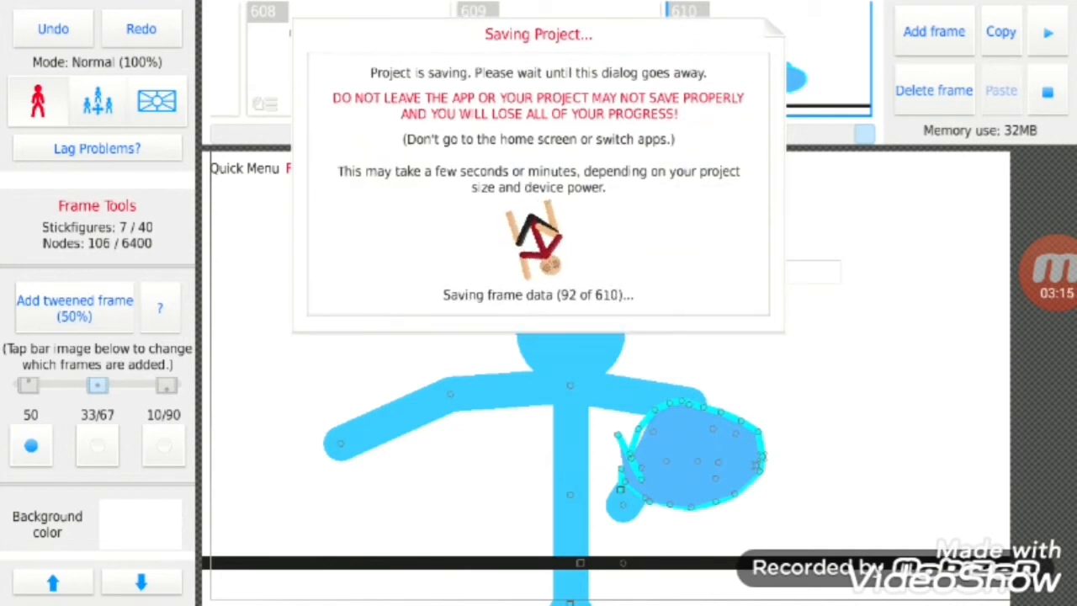